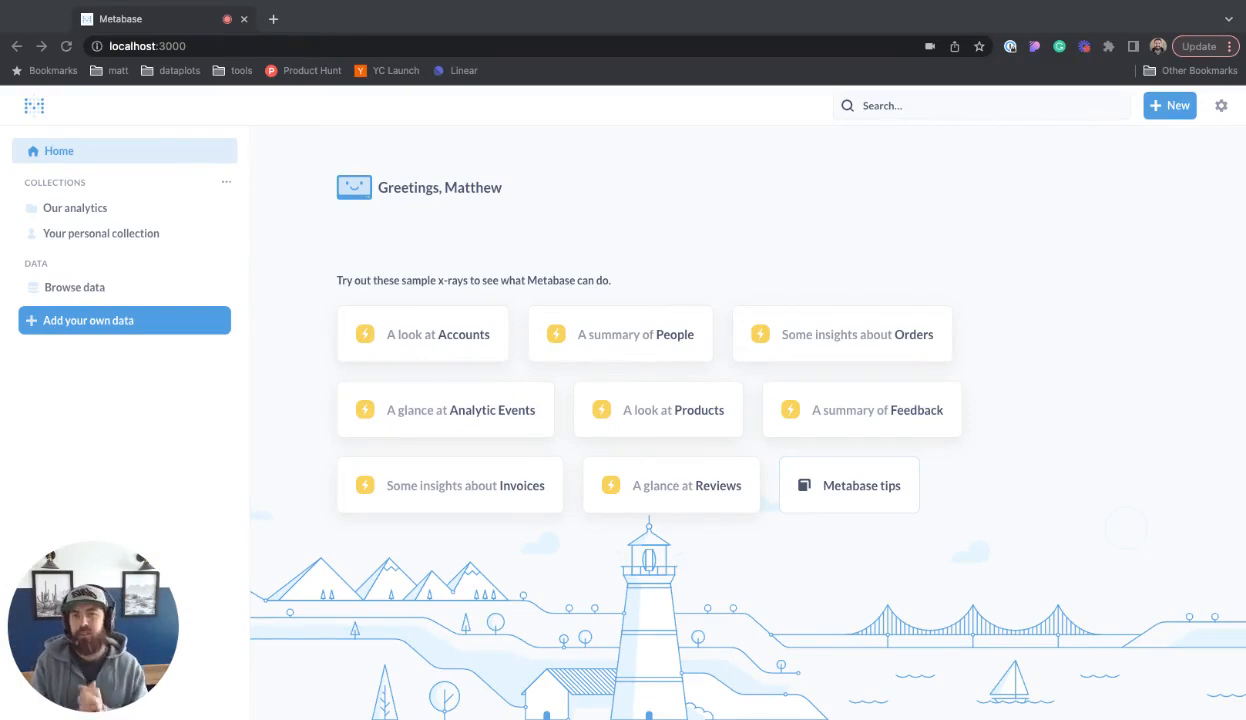
pyautogui.moveTo(1152, 386)
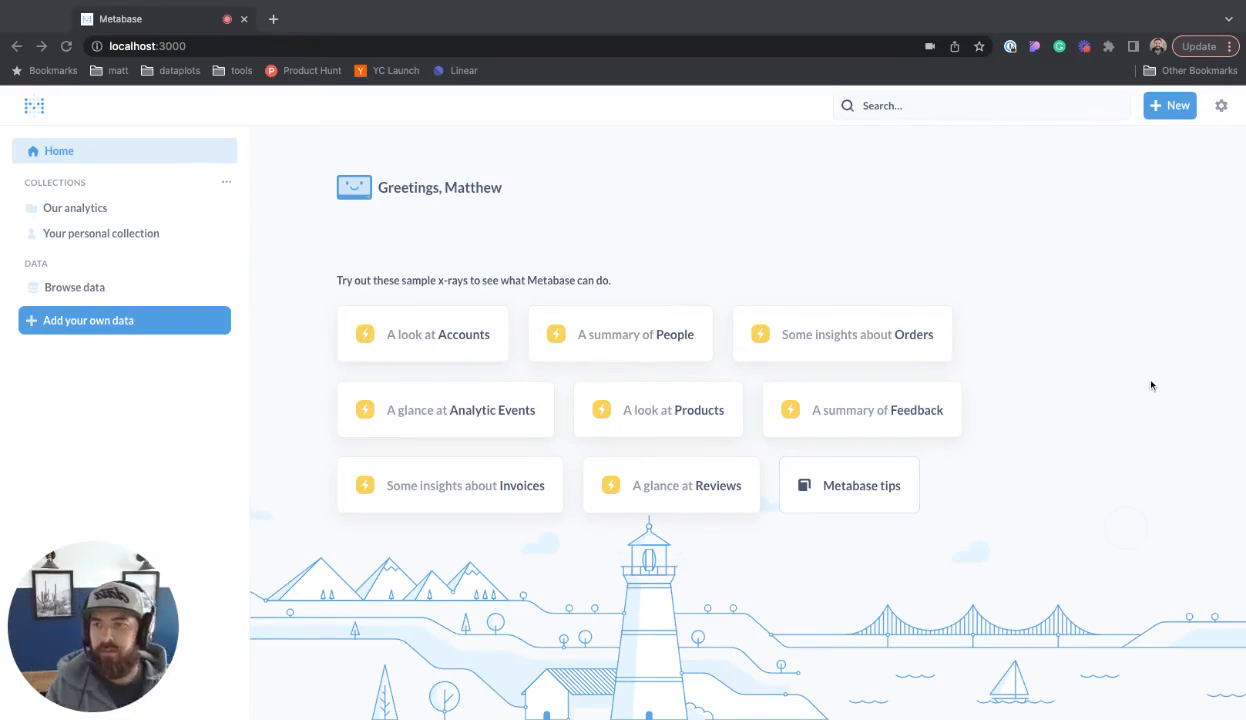
# Step: Open the + New menu from the Metabase home page
pyautogui.click(1169, 105)
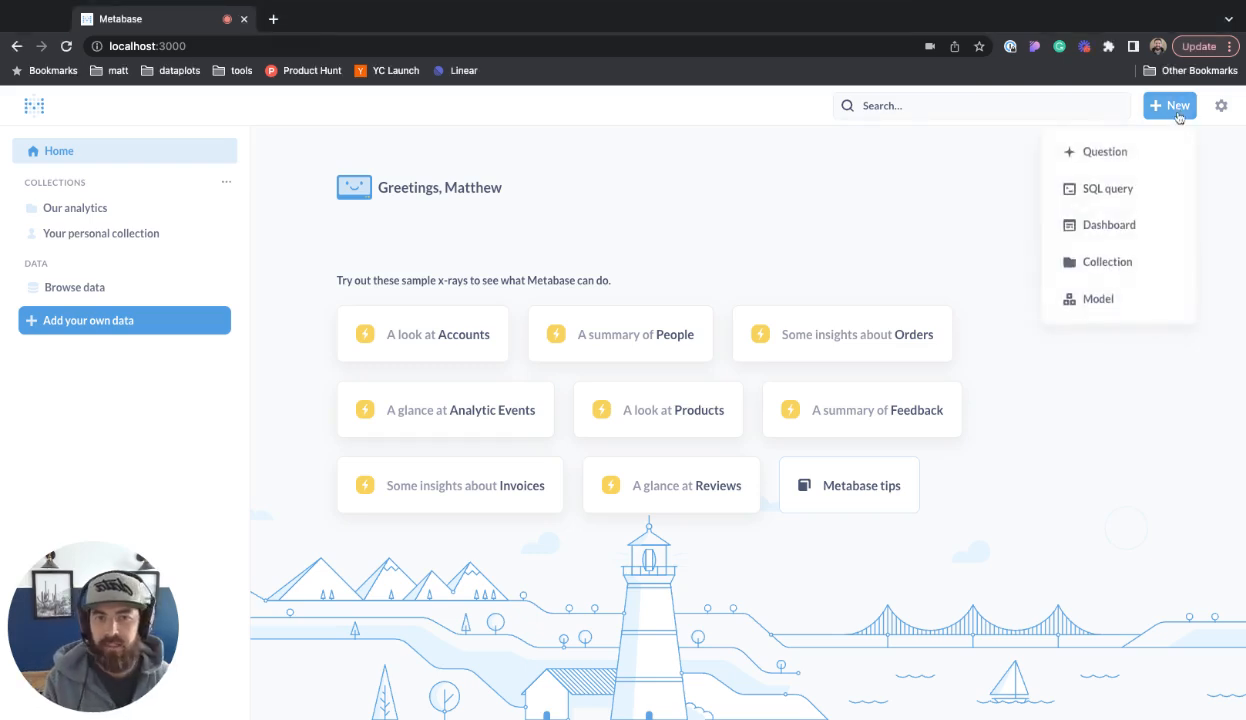
# Step: Start a new question on the Orders table summarizing Sum of Total
pyautogui.click(1104, 151)
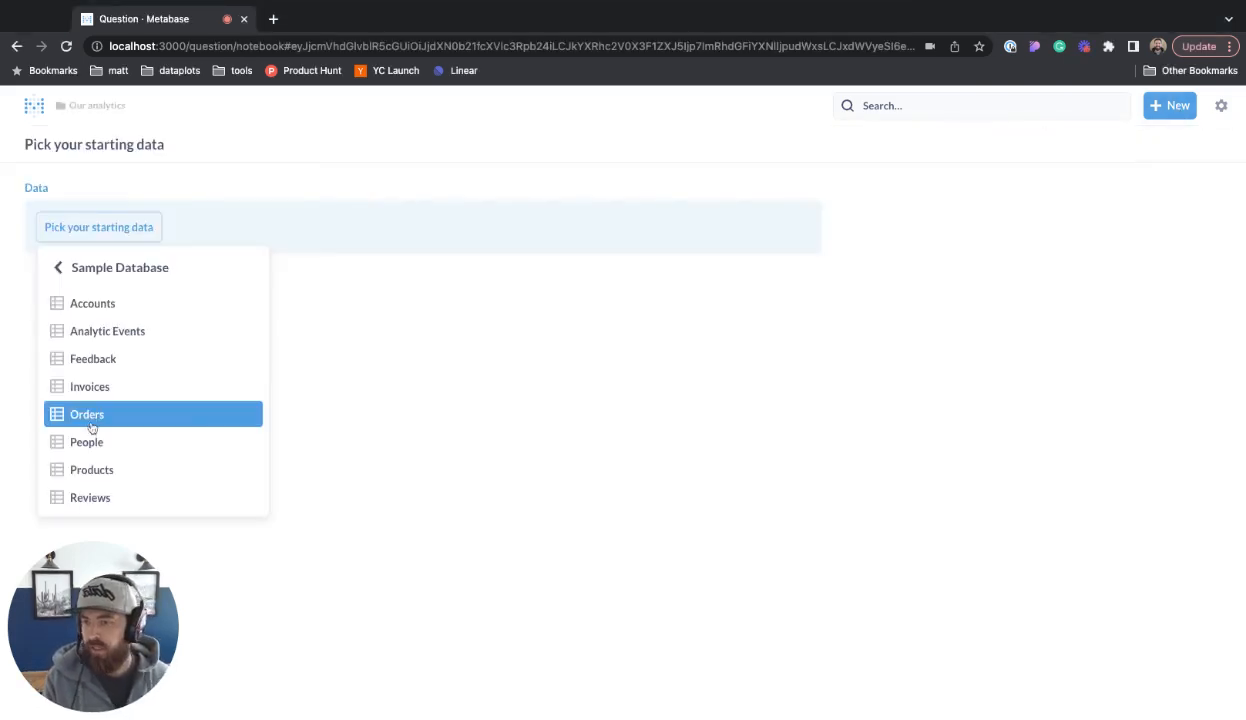
pyautogui.click(87, 414)
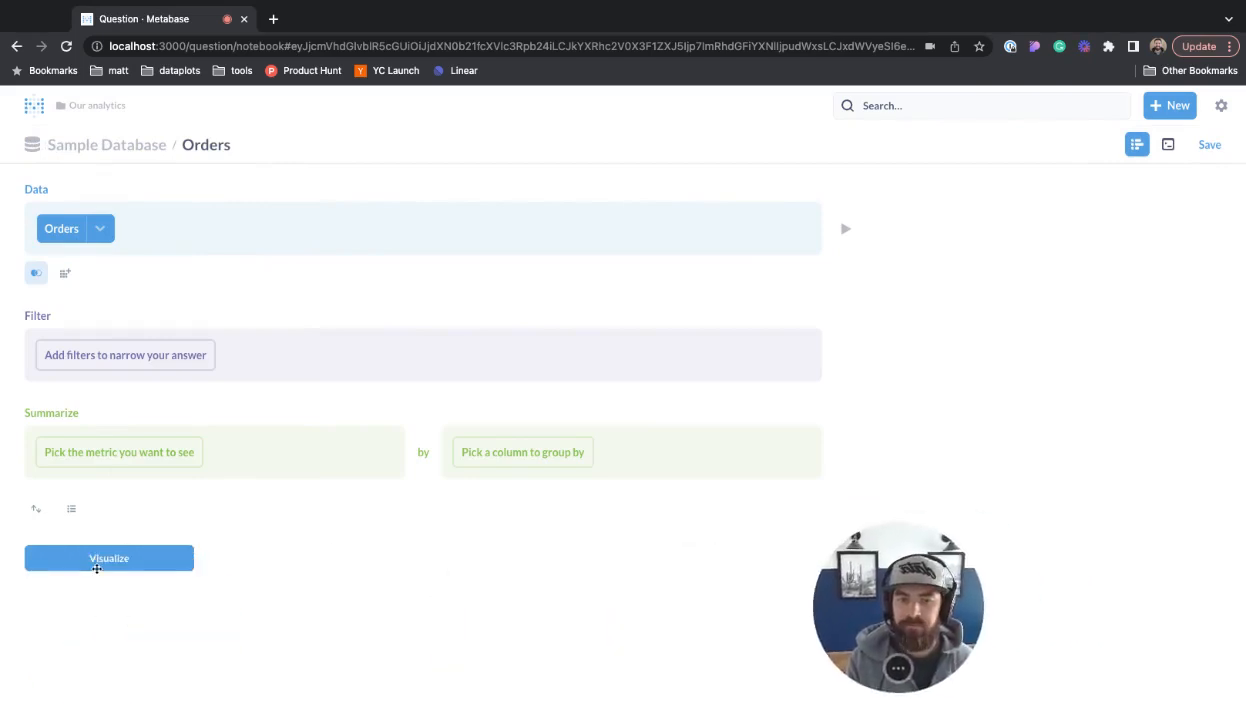
pyautogui.moveTo(55, 452)
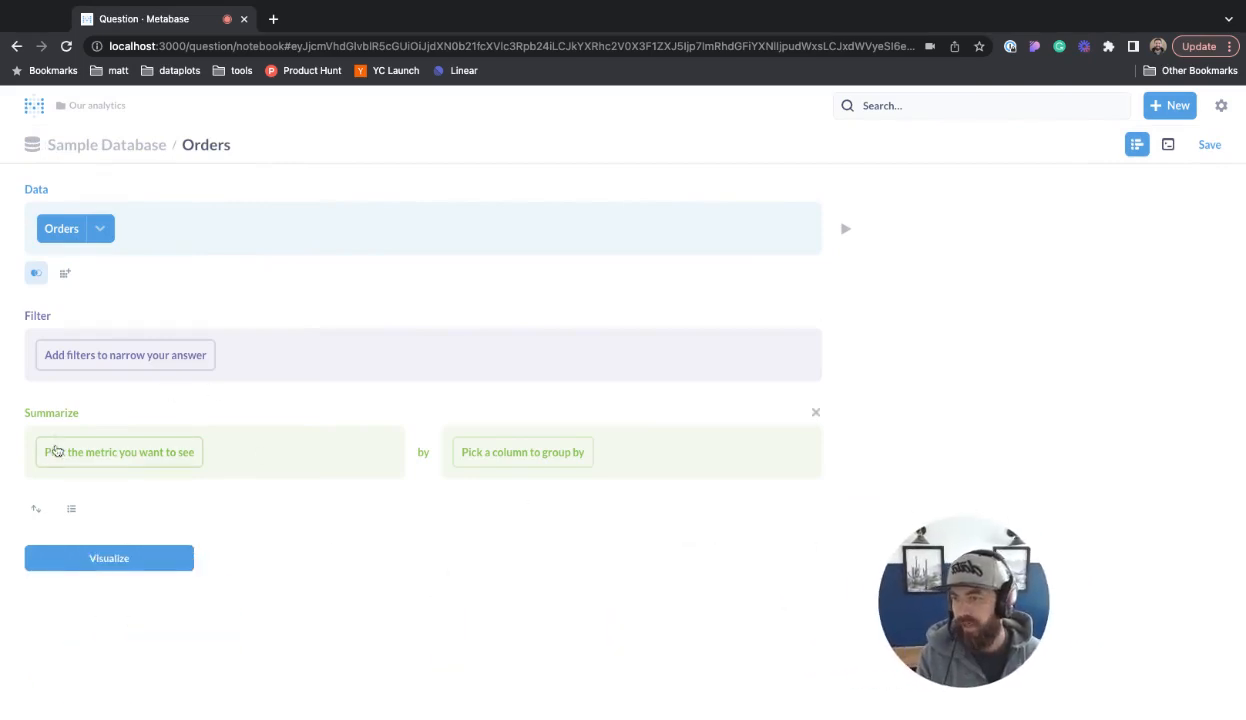
pyautogui.click(118, 452)
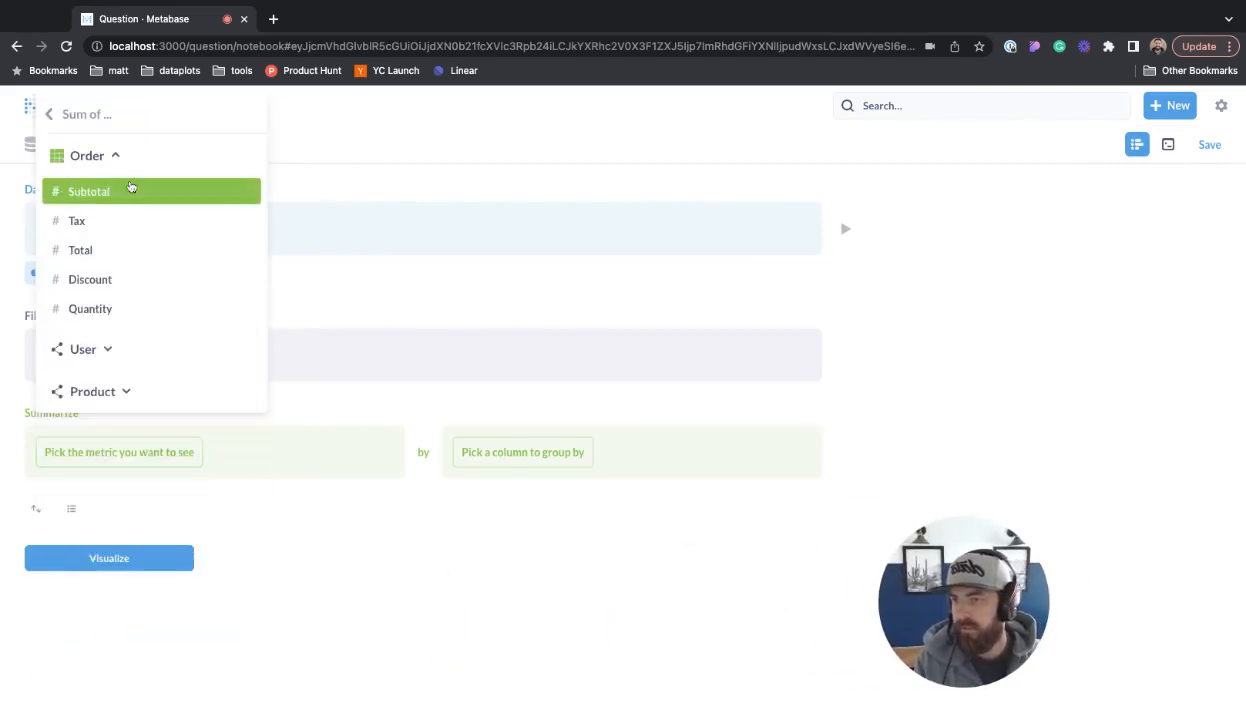
pyautogui.click(80, 250)
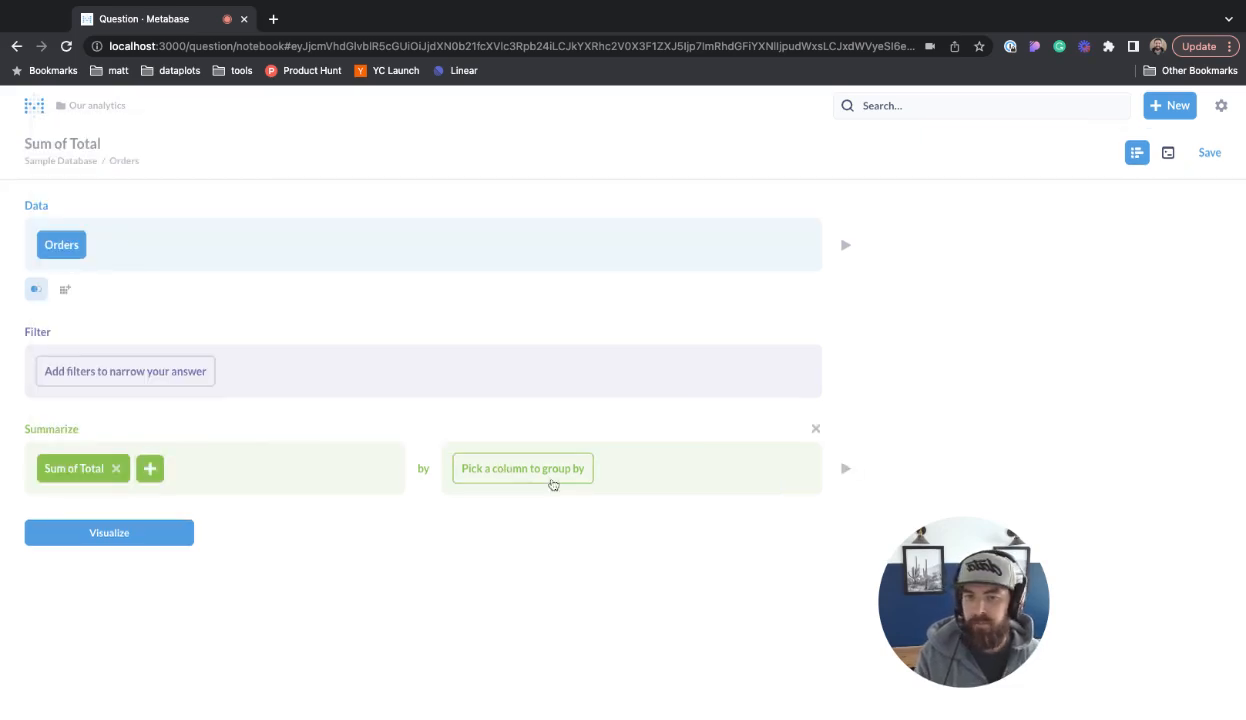
# Step: Group the sum by Quantity and Discount, then visualize the results
pyautogui.click(522, 468)
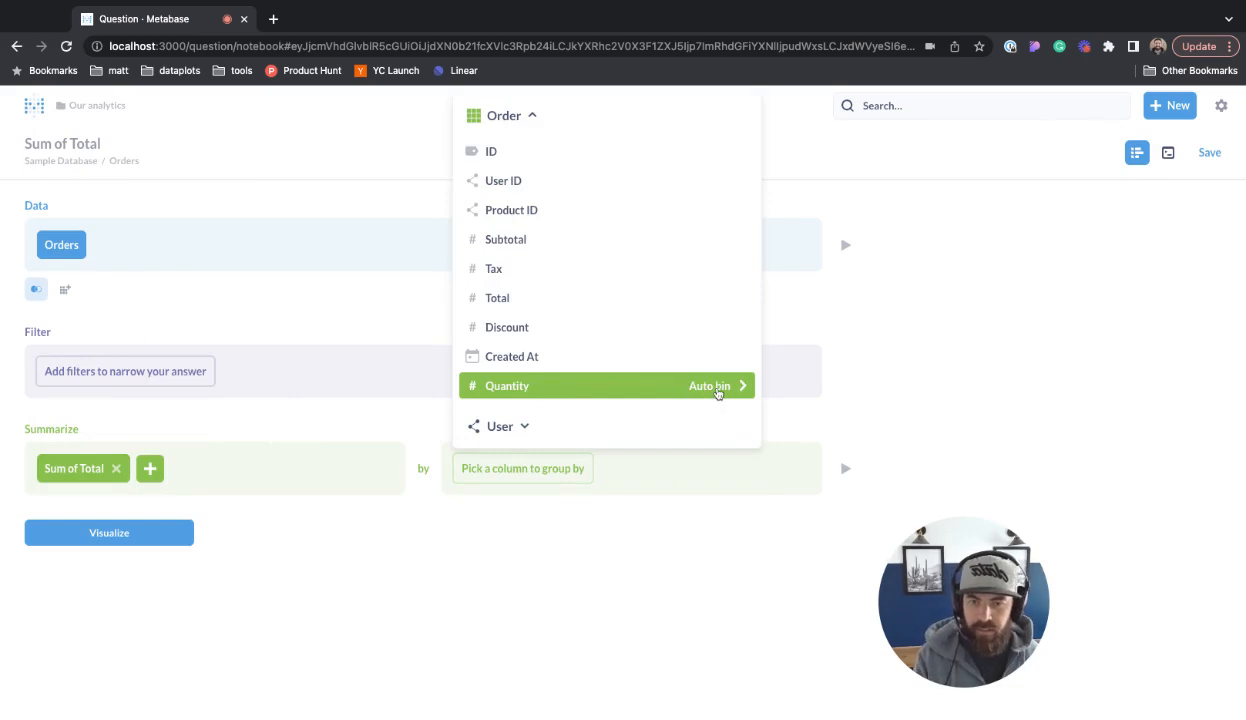
pyautogui.click(506, 385)
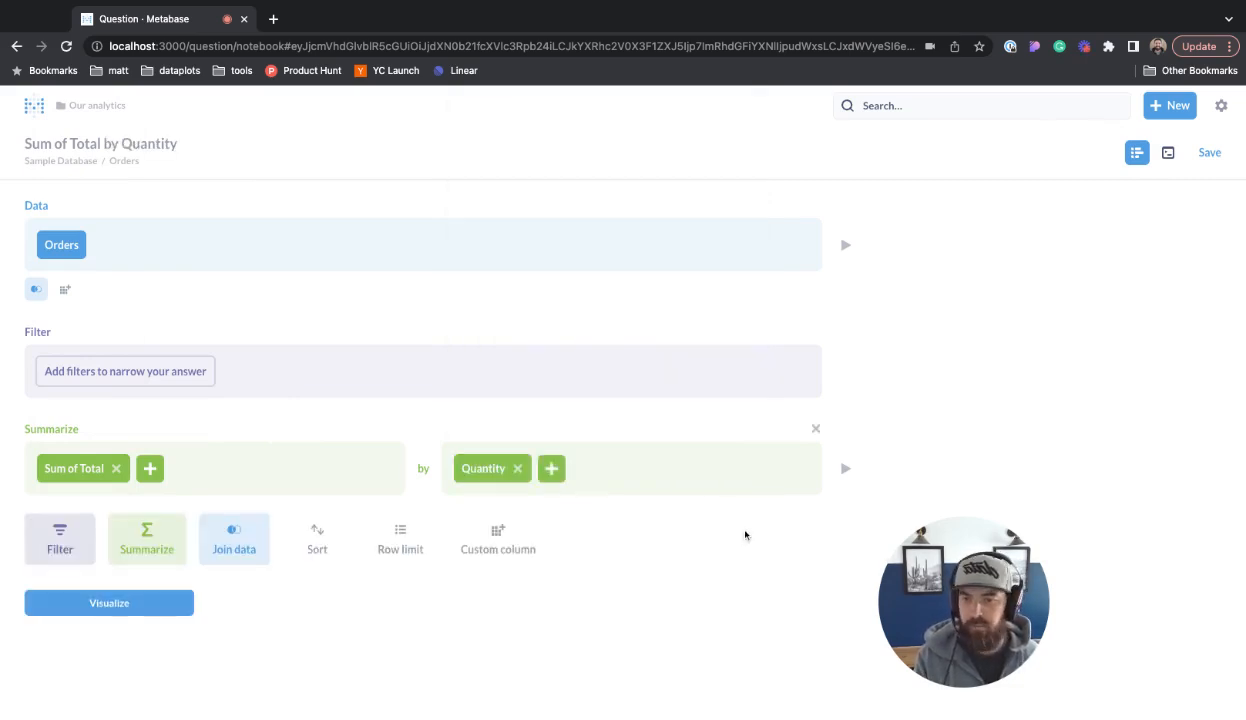
pyautogui.click(551, 468)
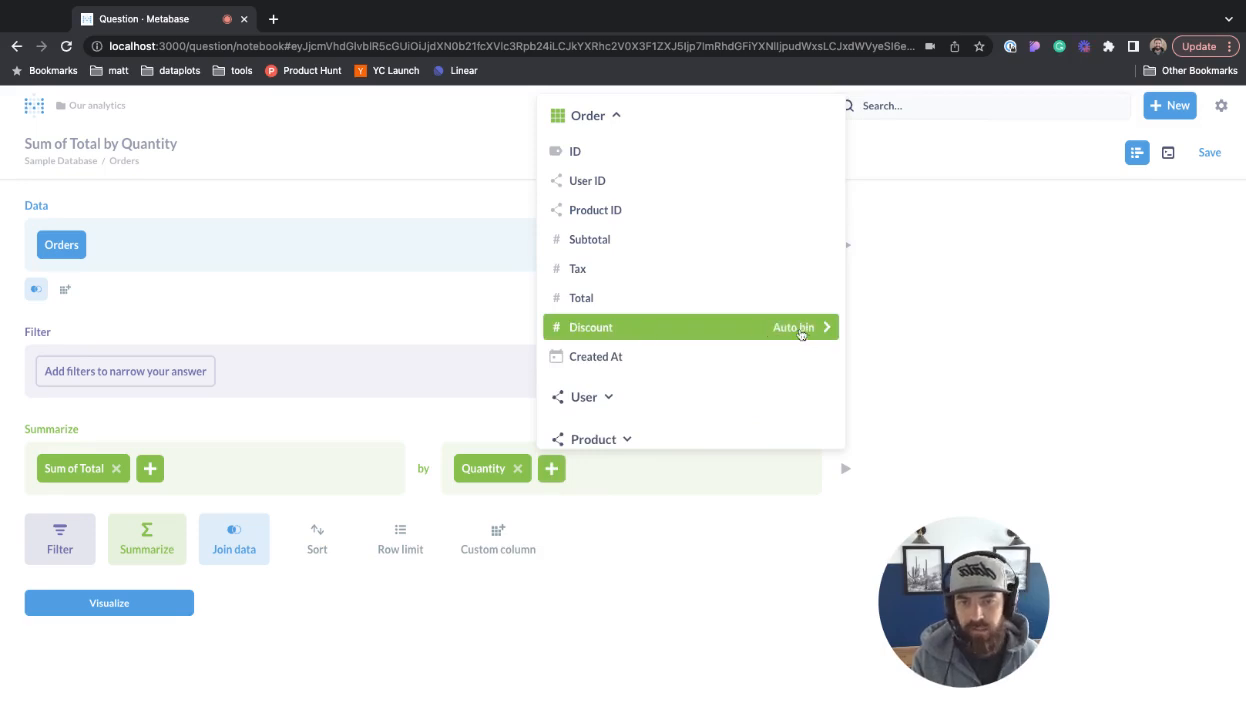
pyautogui.click(590, 327)
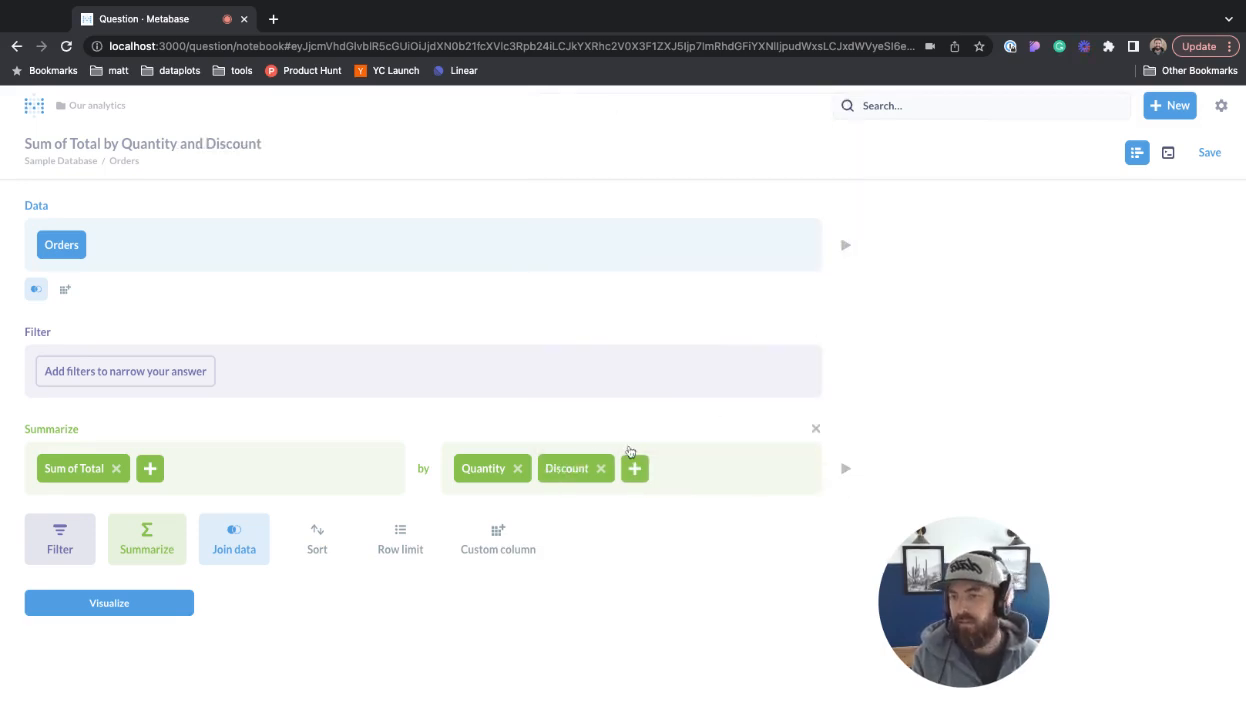
pyautogui.click(109, 602)
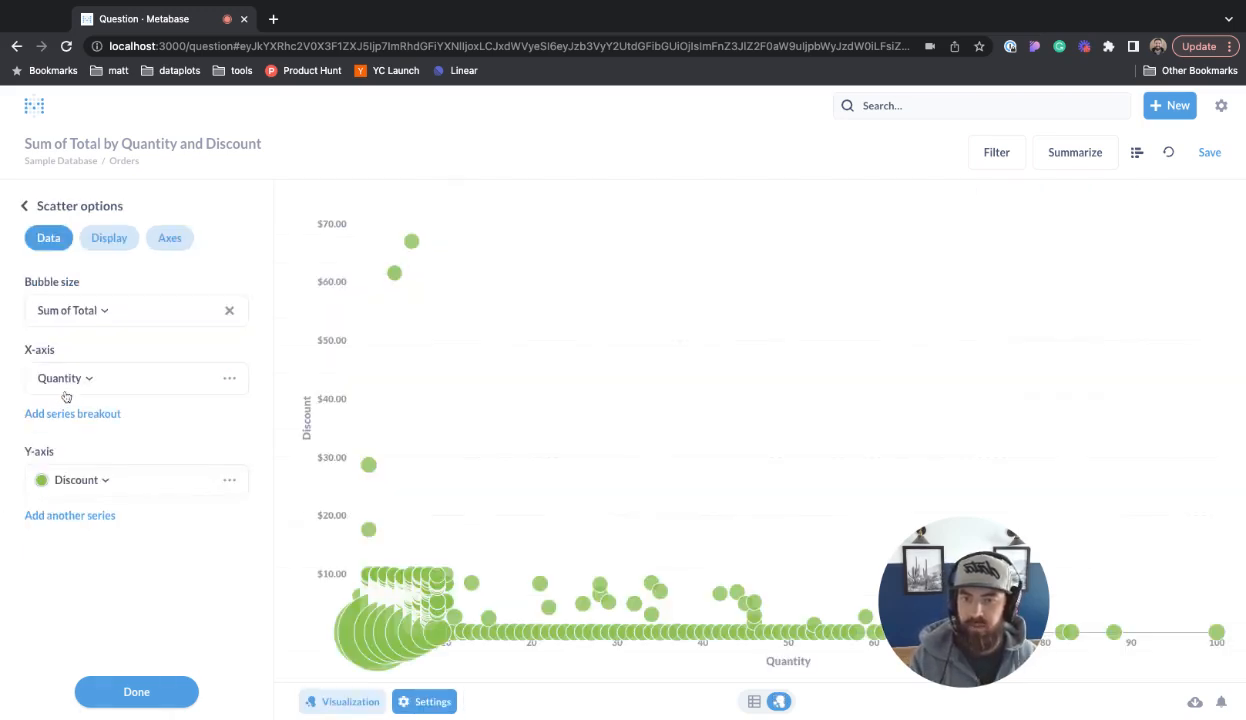
pyautogui.moveTo(367, 540)
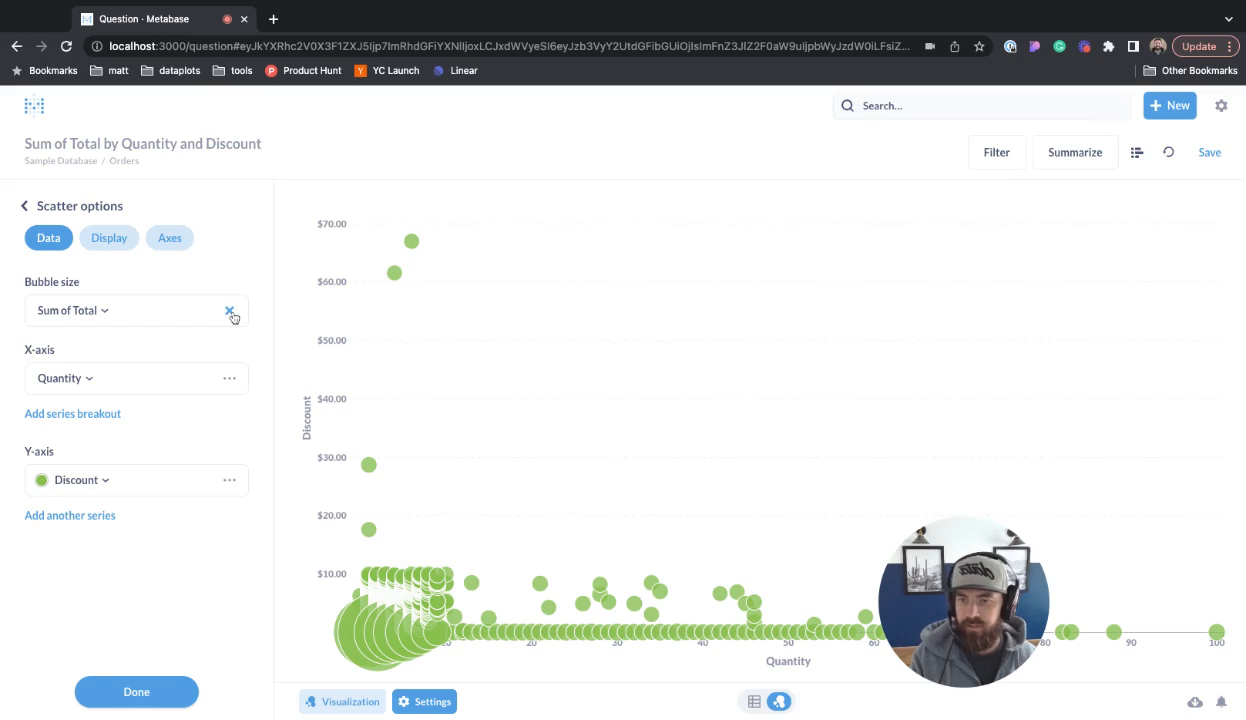
# Step: Clear the Sum of Total bubble size from the scatter plot's data options
pyautogui.click(231, 310)
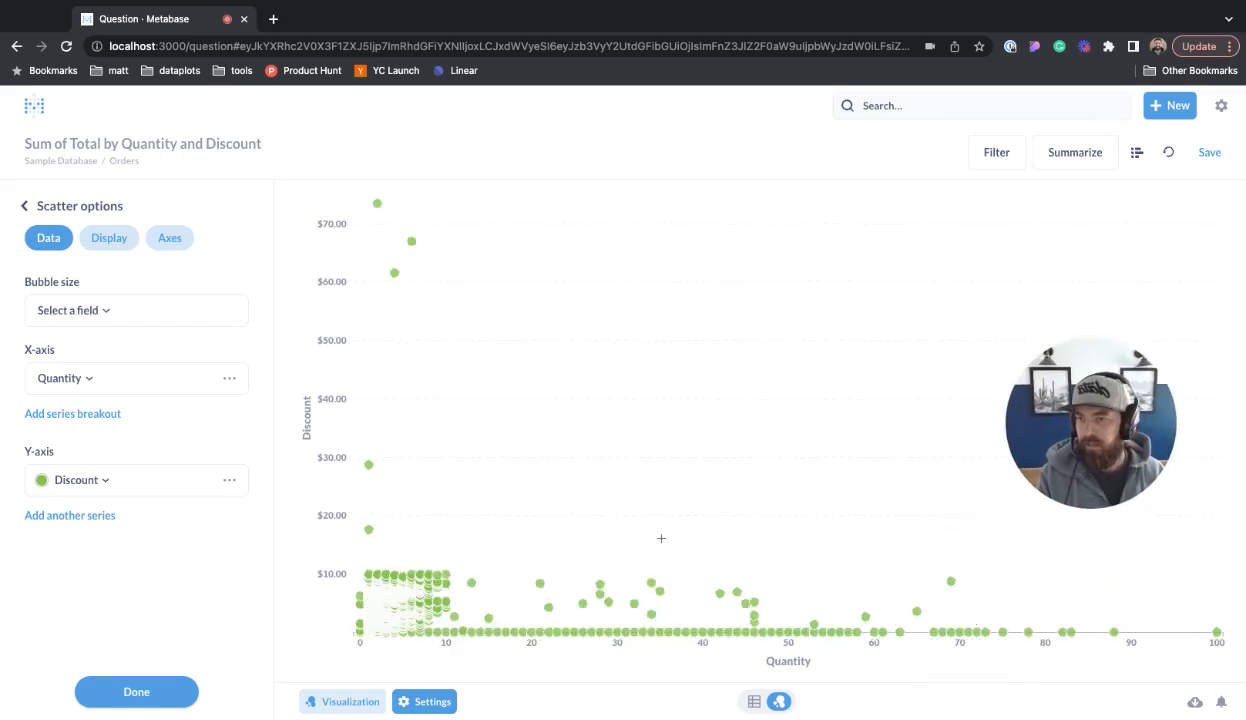
# Step: Color the Discount series blue, then view the chart's Display options
pyautogui.click(41, 480)
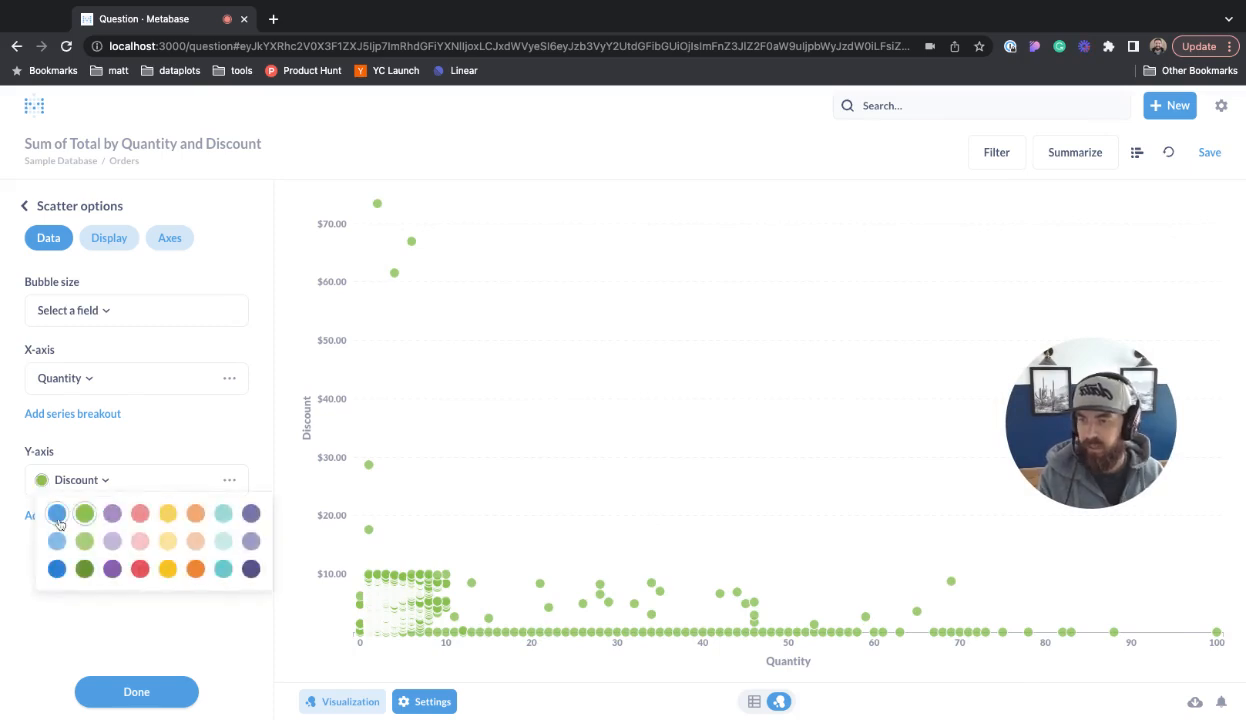
pyautogui.click(57, 513)
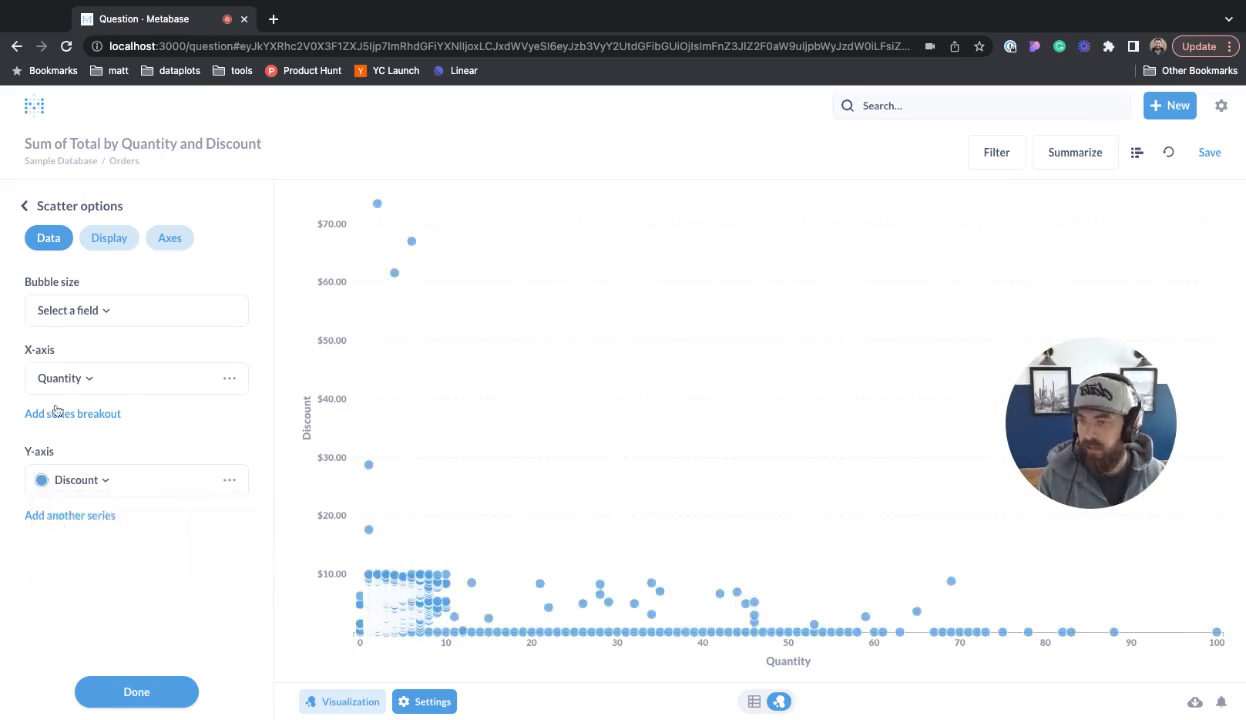
pyautogui.click(229, 378)
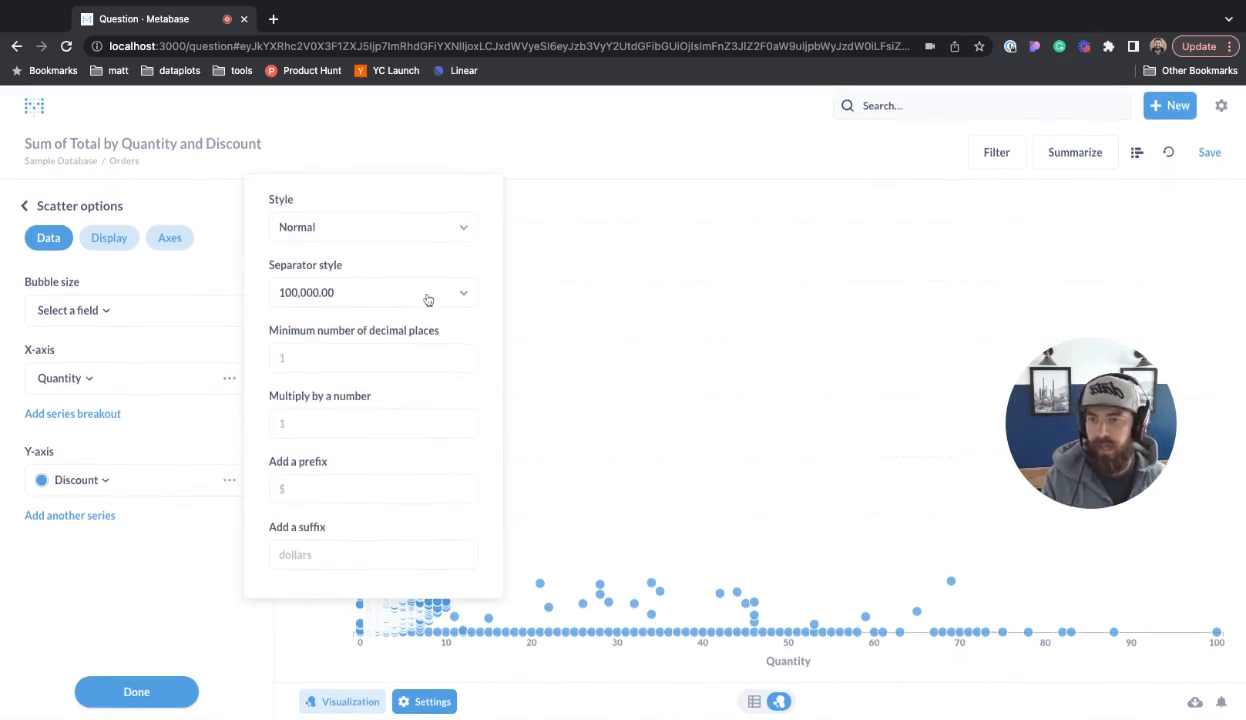
pyautogui.moveTo(410, 300)
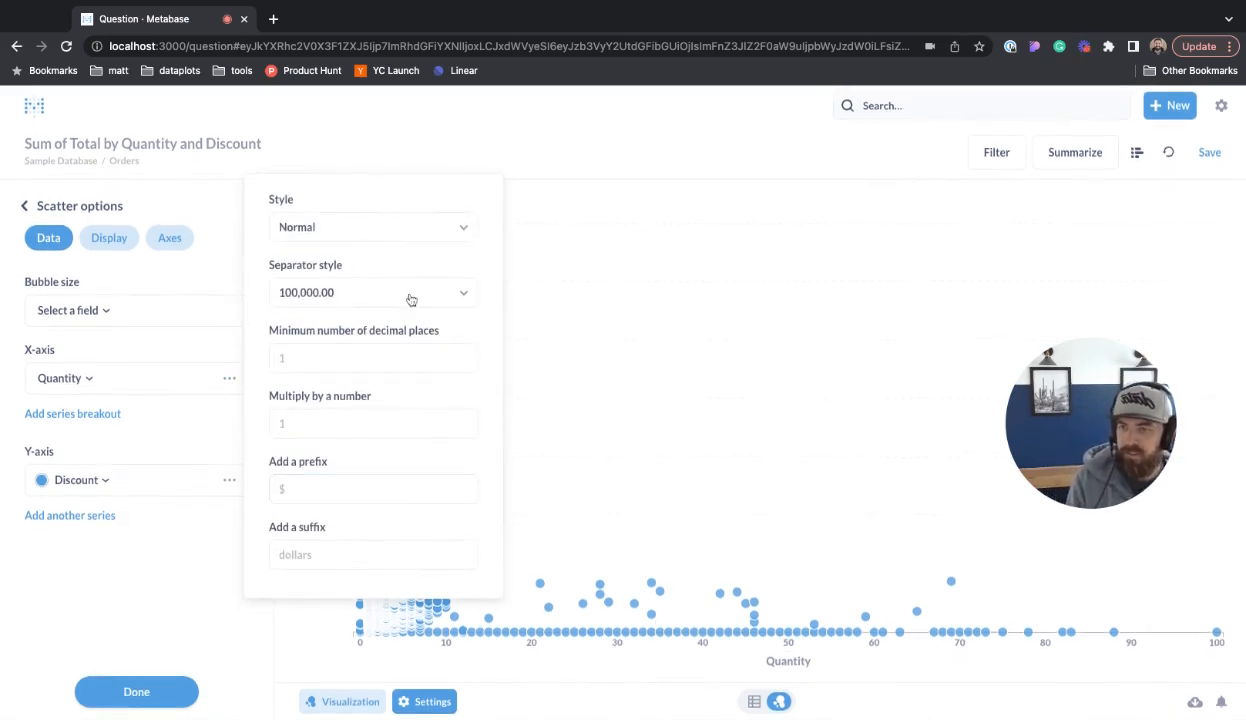
pyautogui.click(108, 238)
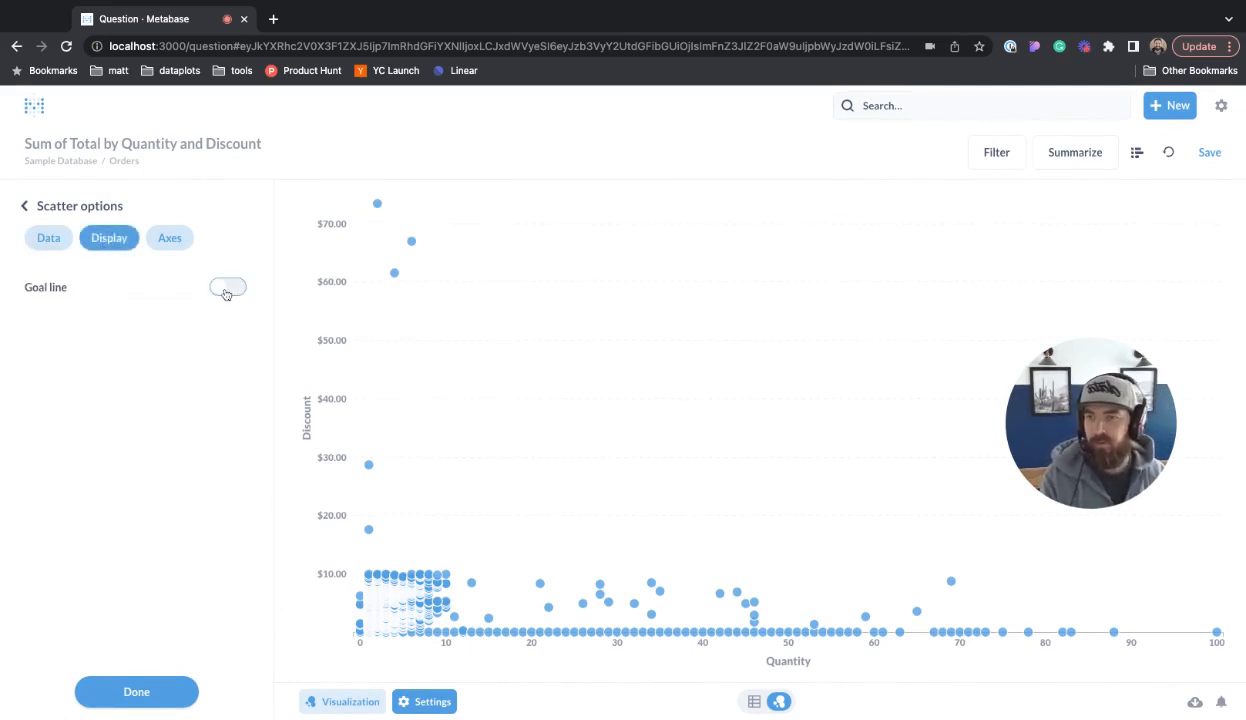
pyautogui.click(169, 238)
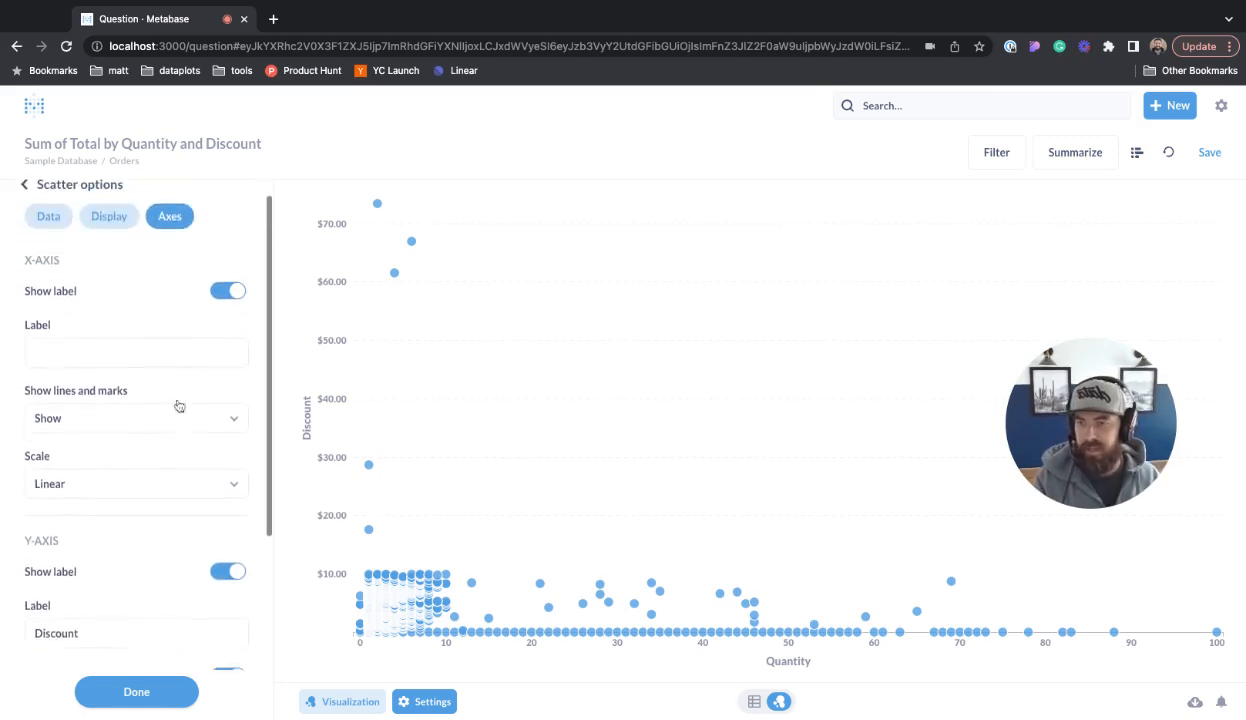
pyautogui.click(228, 291)
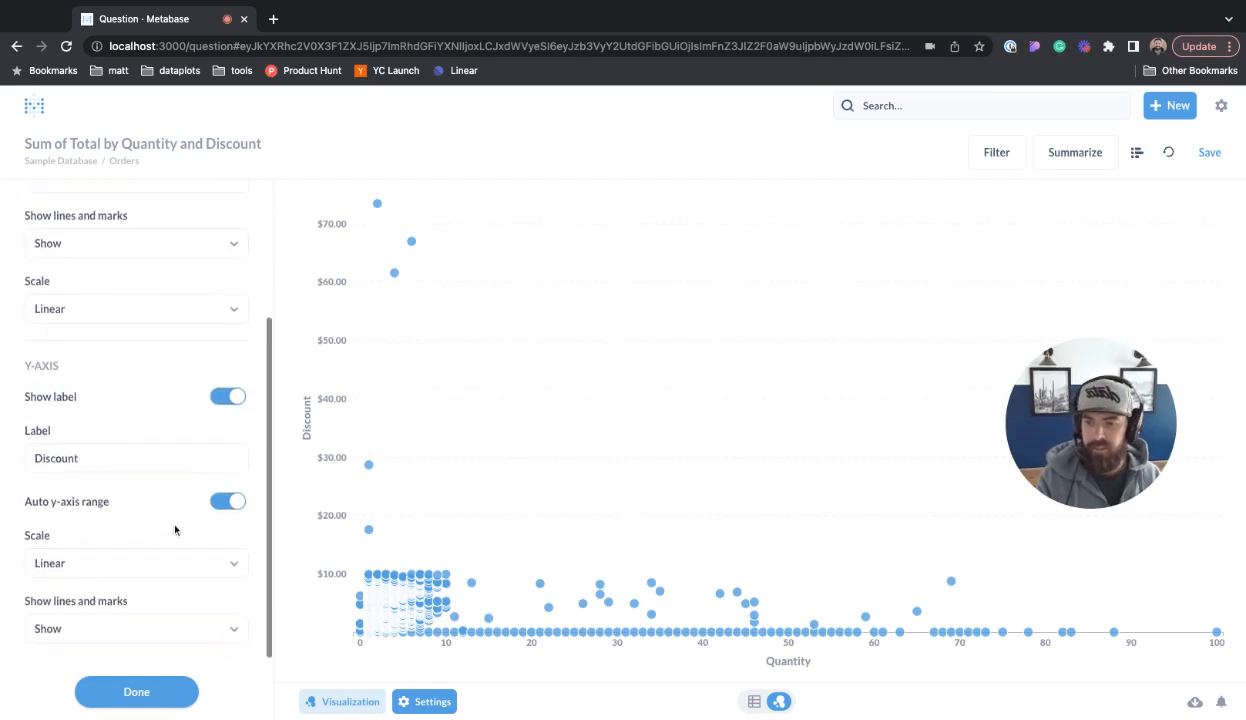
pyautogui.scroll(3)
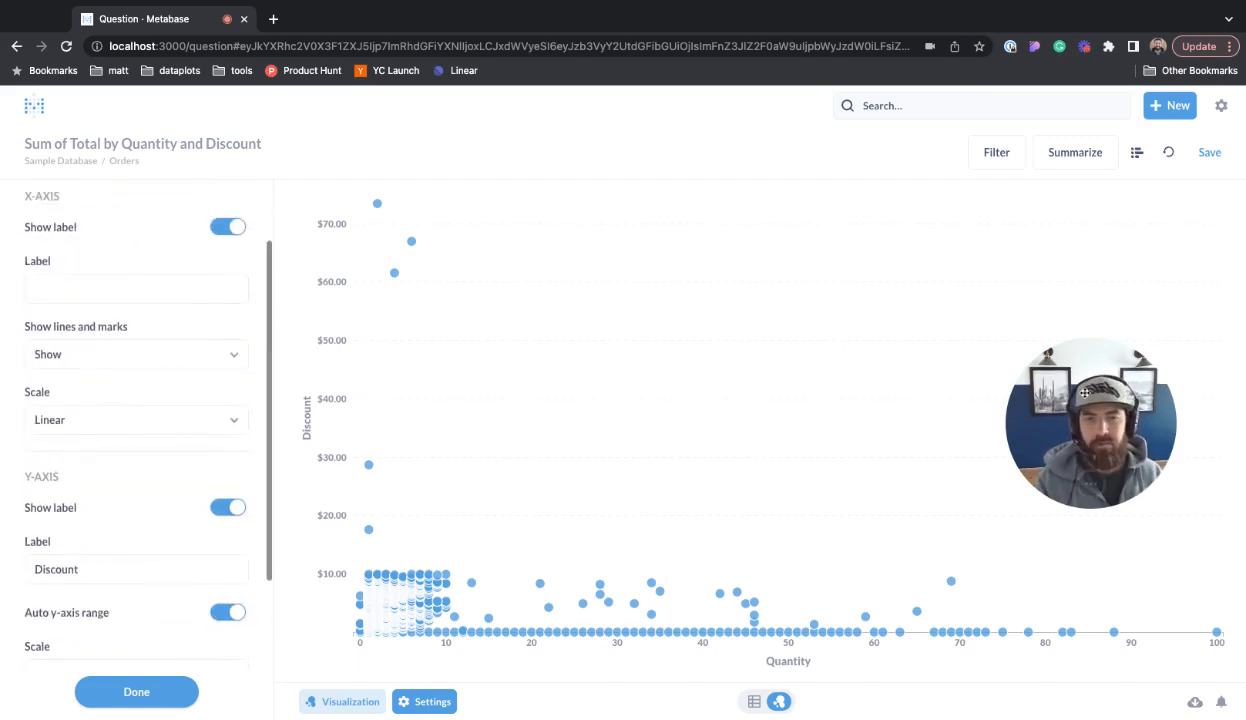